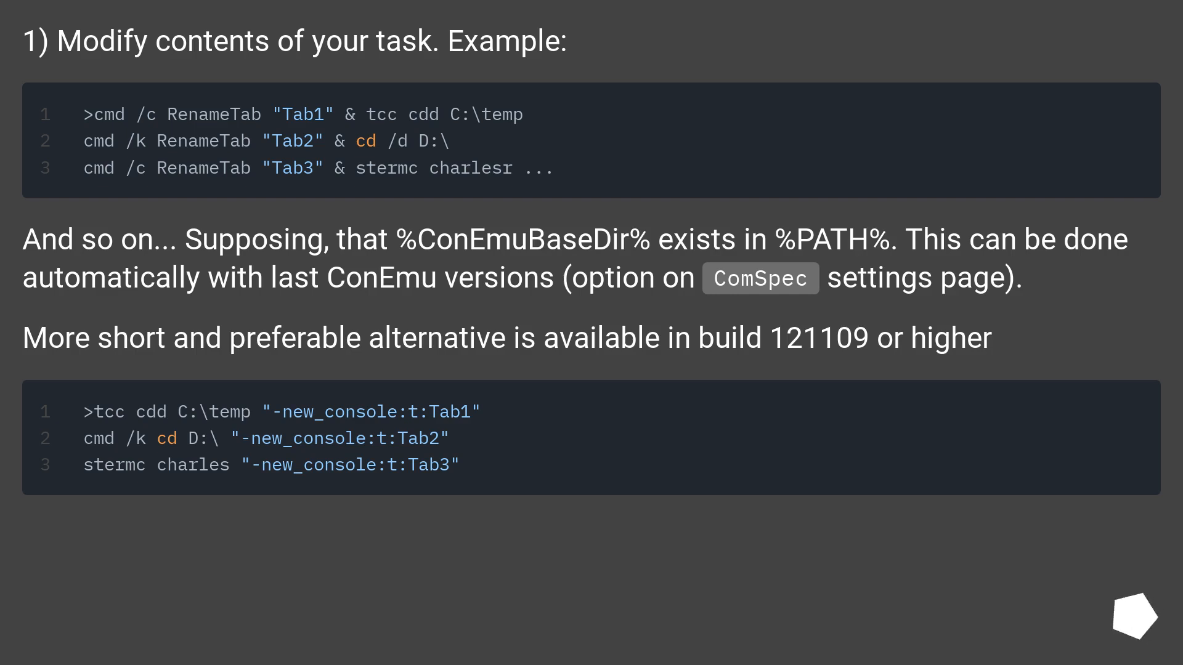
{"action": "scroll", "scroll_direction": "down", "scroll_amount": 3}
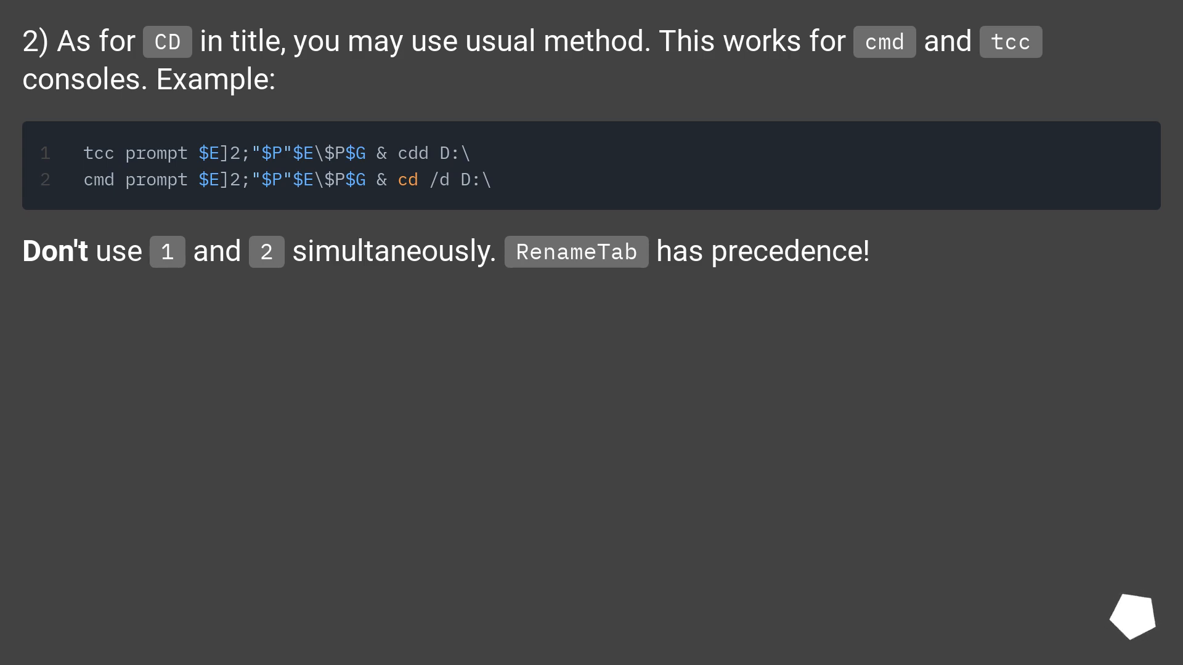
{"action": "left_click", "coordinate": [1132, 618]}
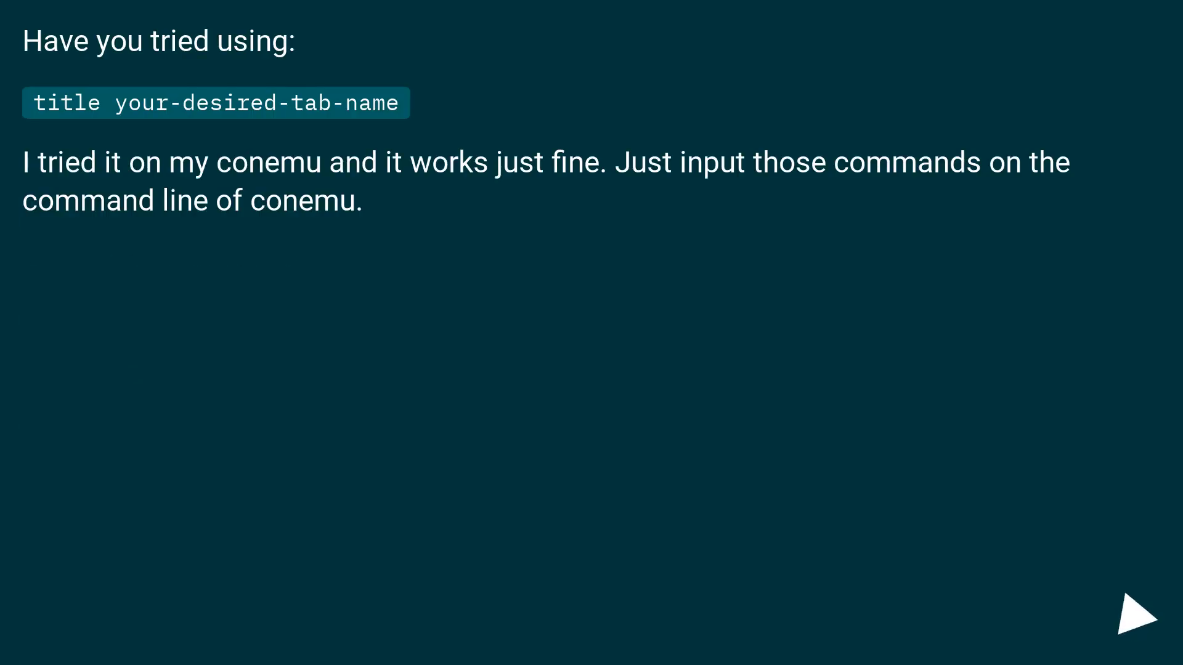
{"action": "left_click", "coordinate": [1136, 615]}
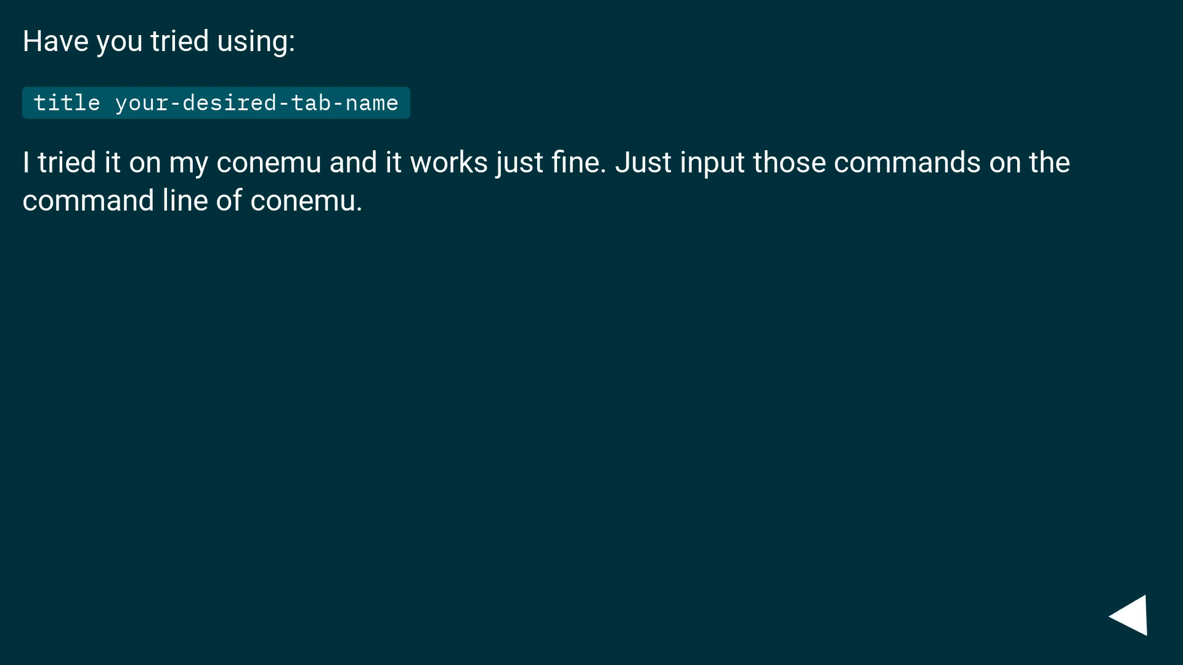
{"action": "left_click", "coordinate": [1133, 611]}
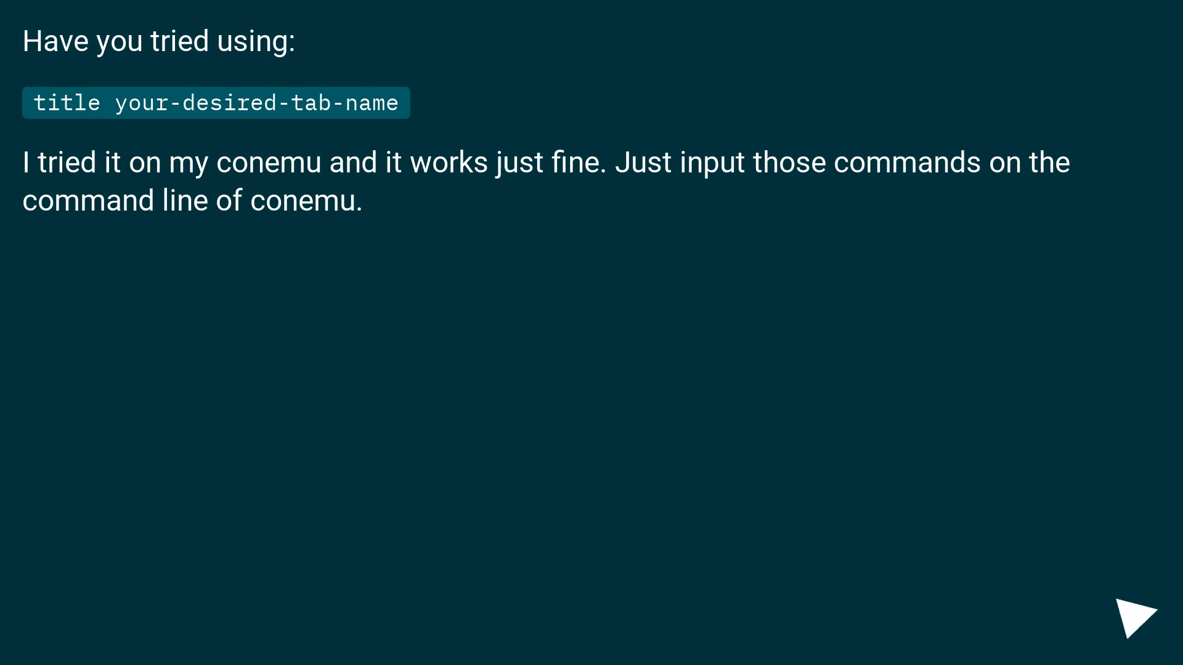